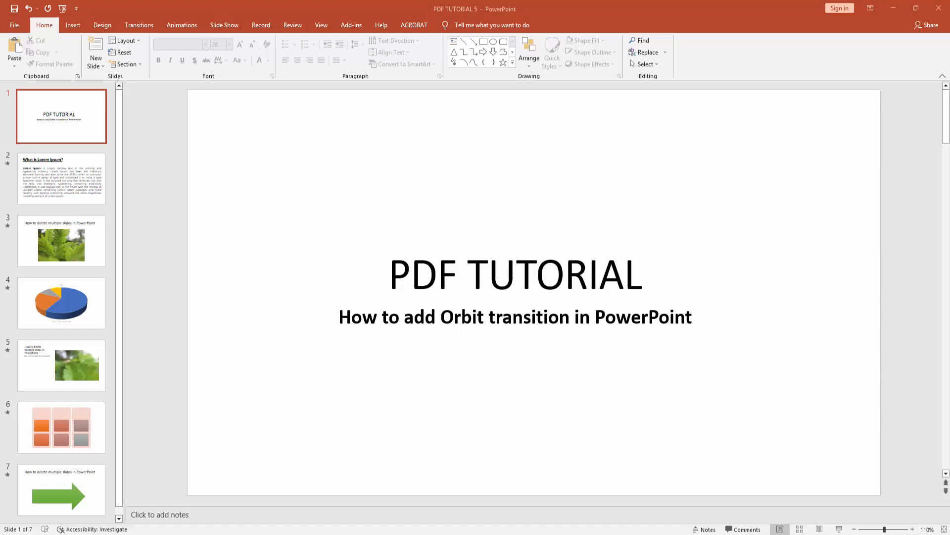
Show the Transitions ribbon for the title slide
click(138, 25)
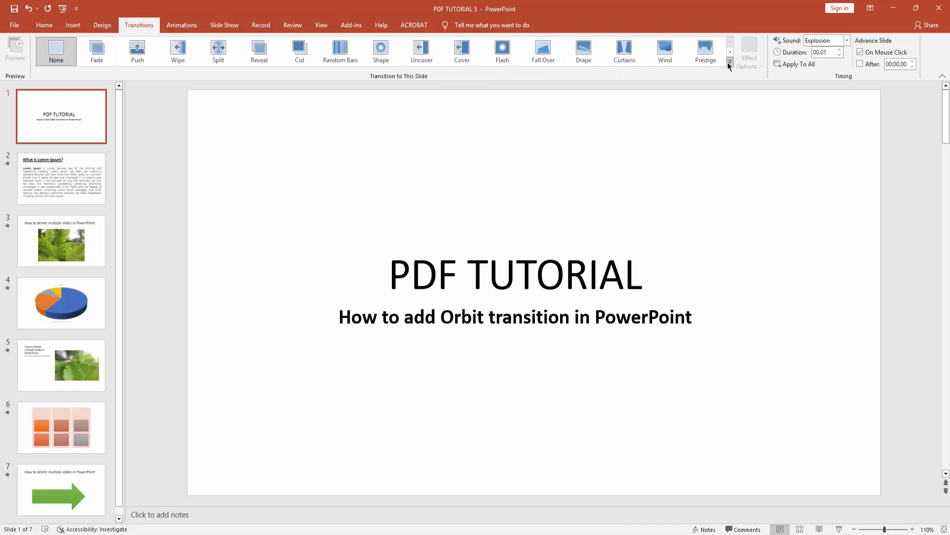
Apply the Orbit transition from the expanded gallery to the title slide
click(730, 65)
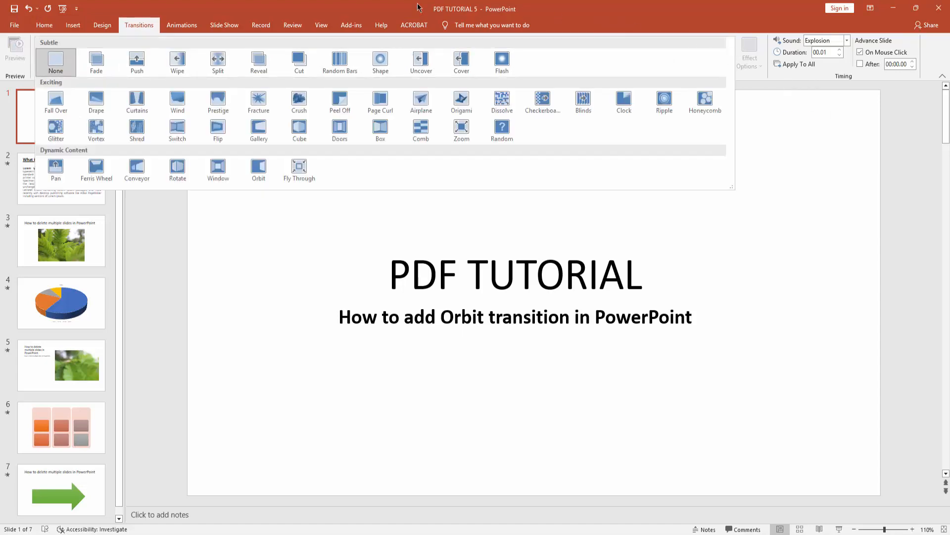
mouse_move(263, 149)
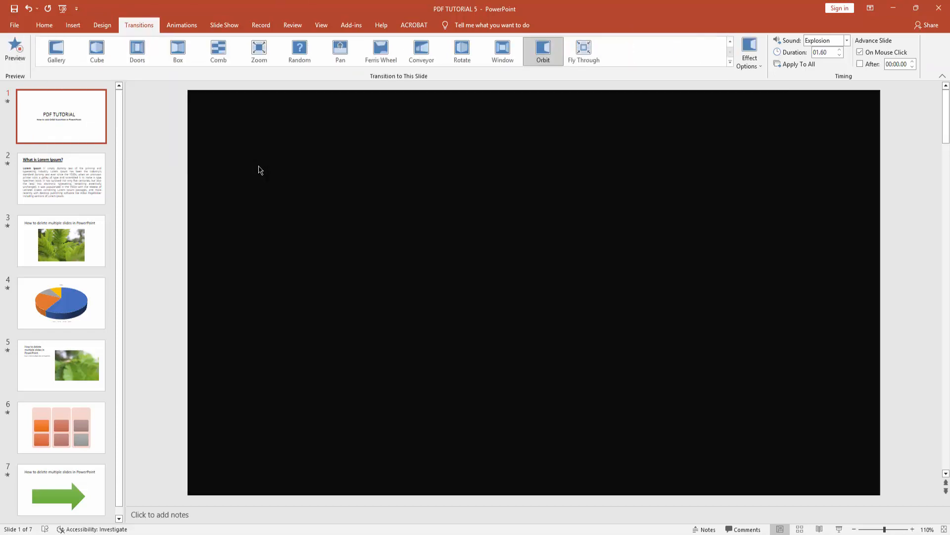
click(15, 48)
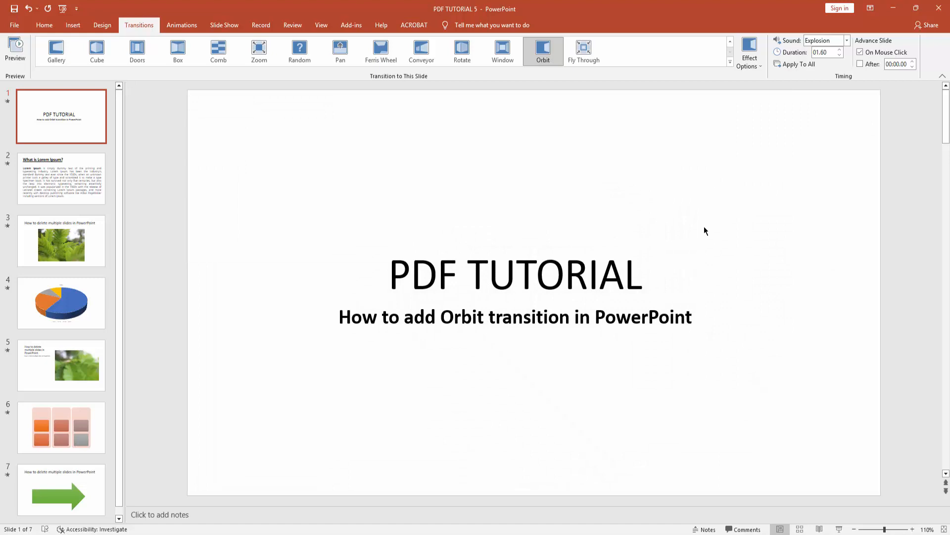
mouse_move(825, 76)
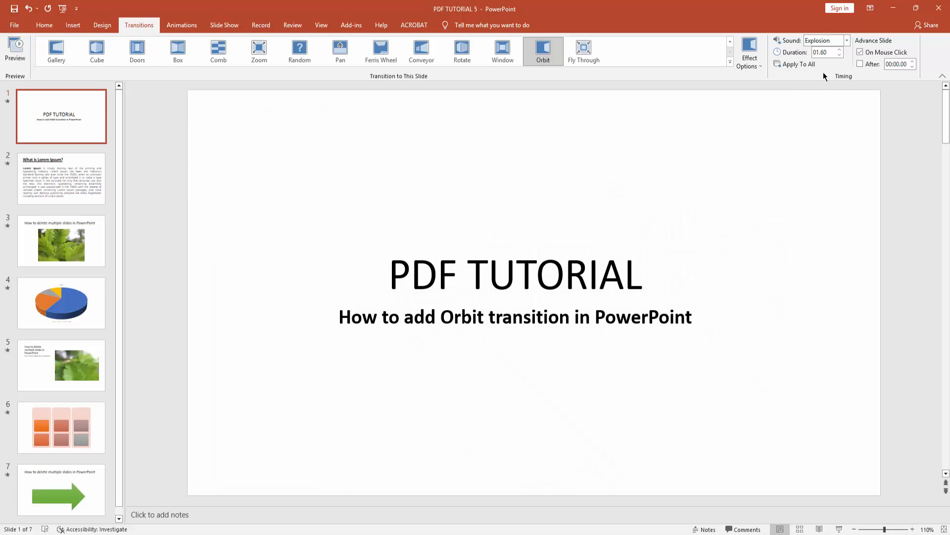
Change the transition sound from Explosion to Click
click(847, 40)
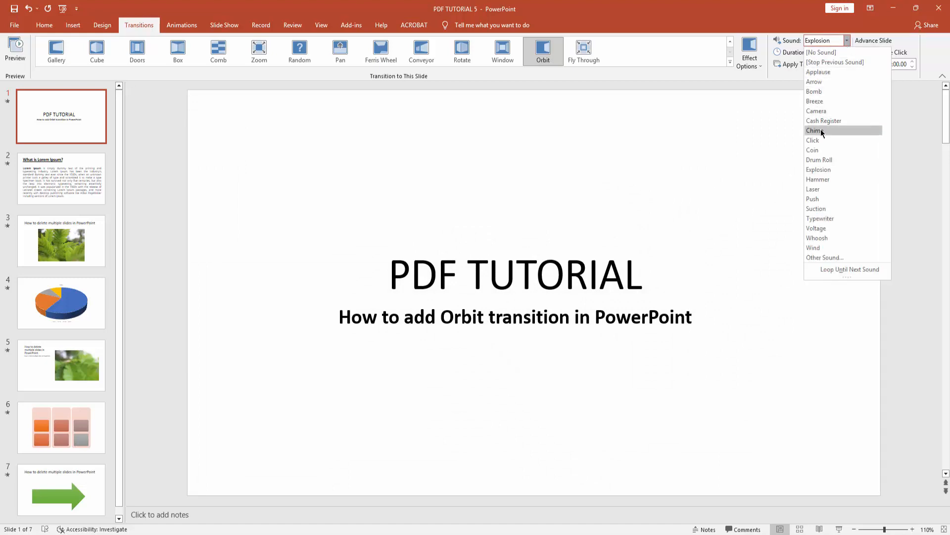
mouse_move(831, 140)
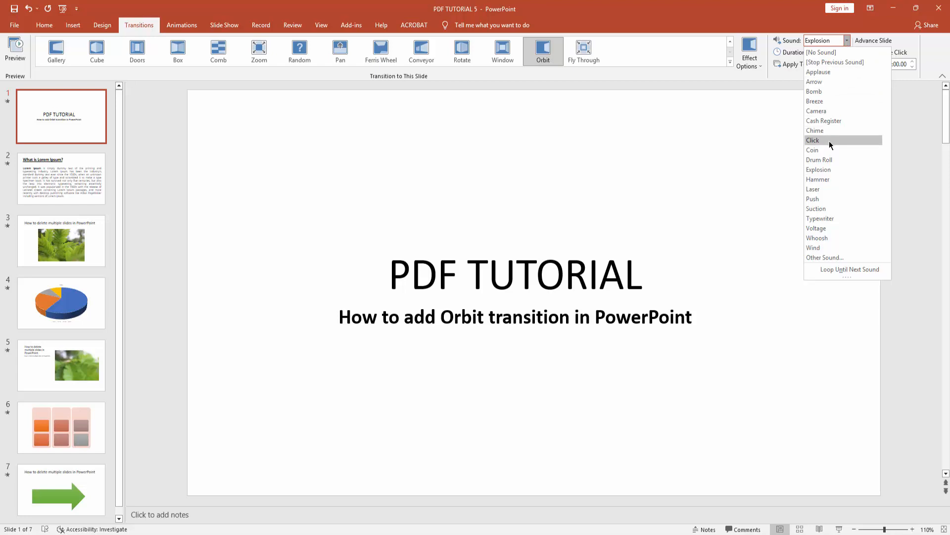
click(813, 139)
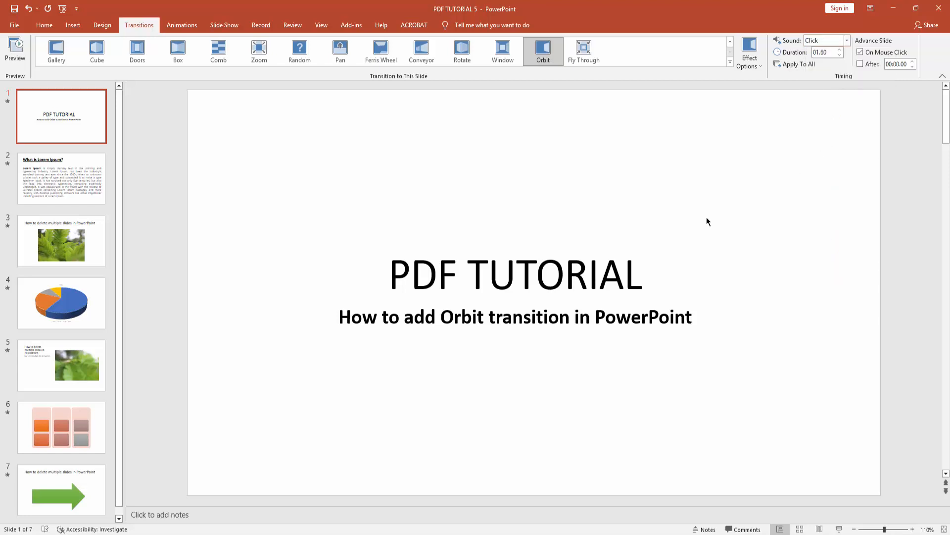
mouse_move(795, 133)
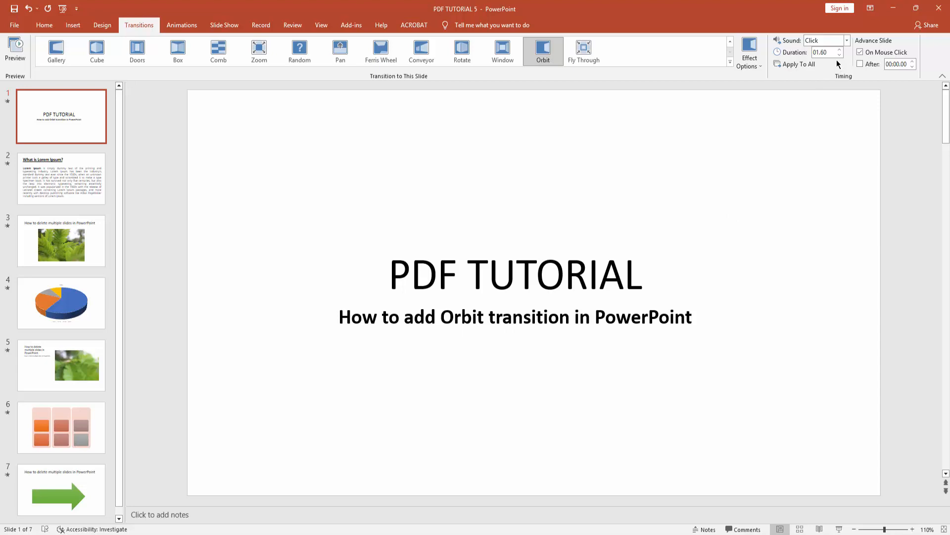
Set the duration to 02.00 and apply the transition to all seven slides
click(839, 49)
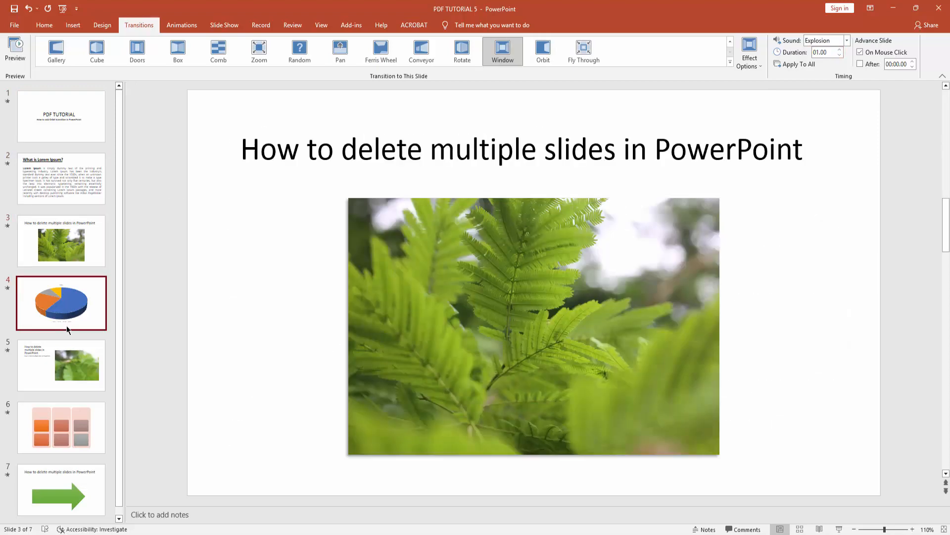
click(61, 115)
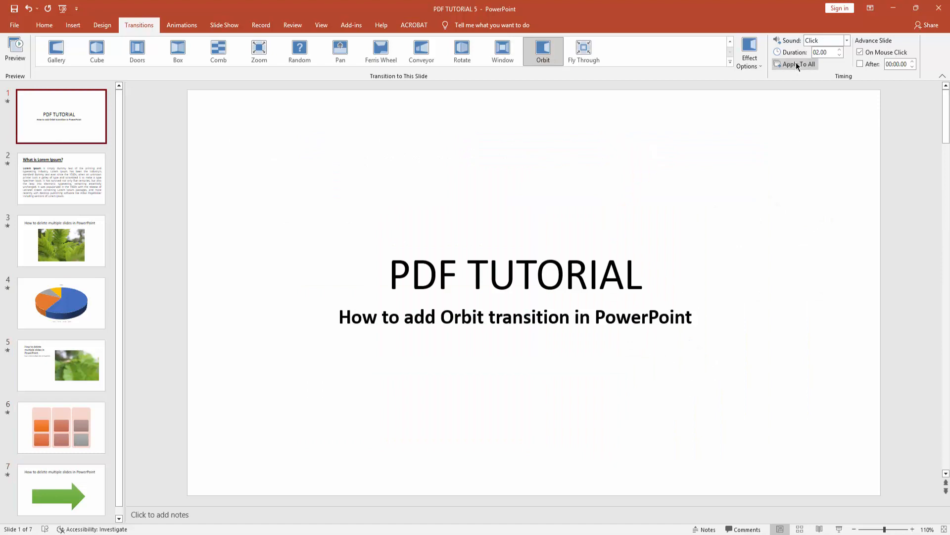
mouse_move(320, 214)
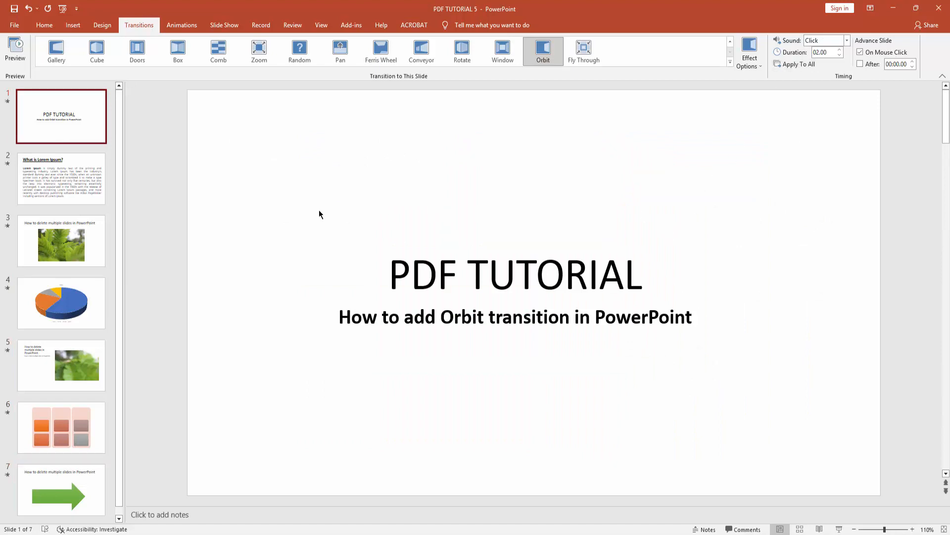
mouse_move(207, 167)
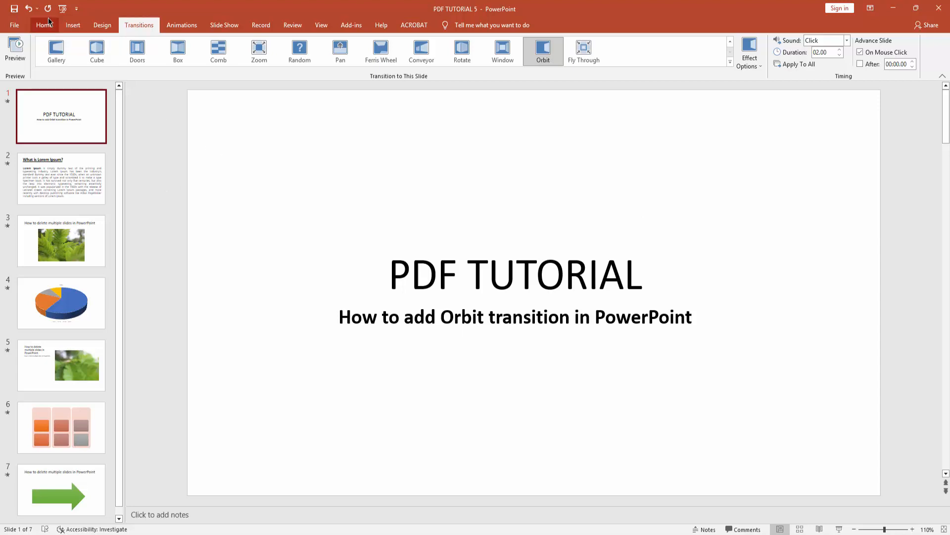
mouse_move(62, 9)
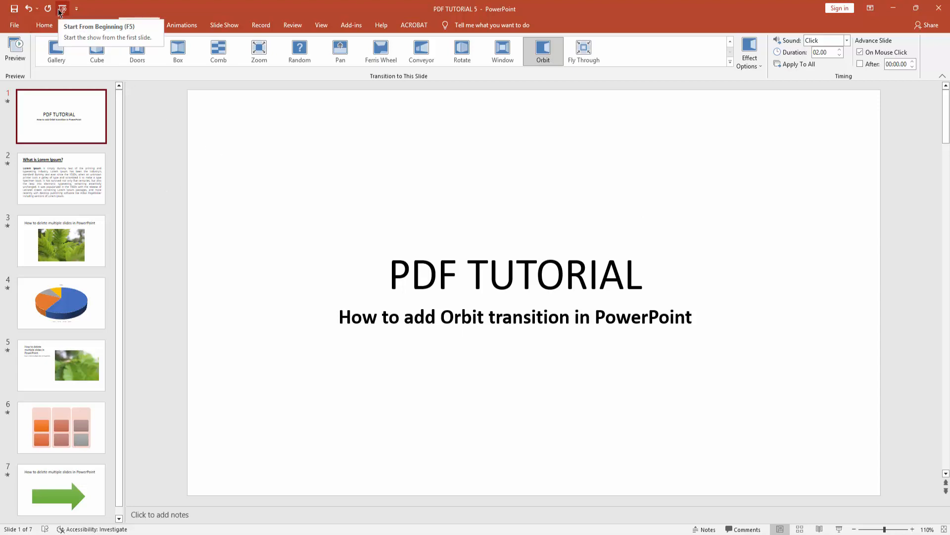